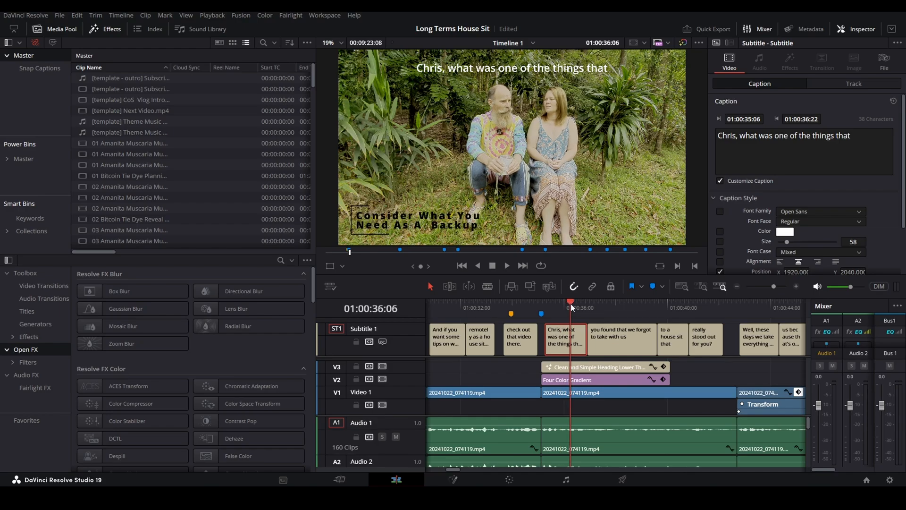
{"action": "mouse_move", "coordinate": [620, 330]}
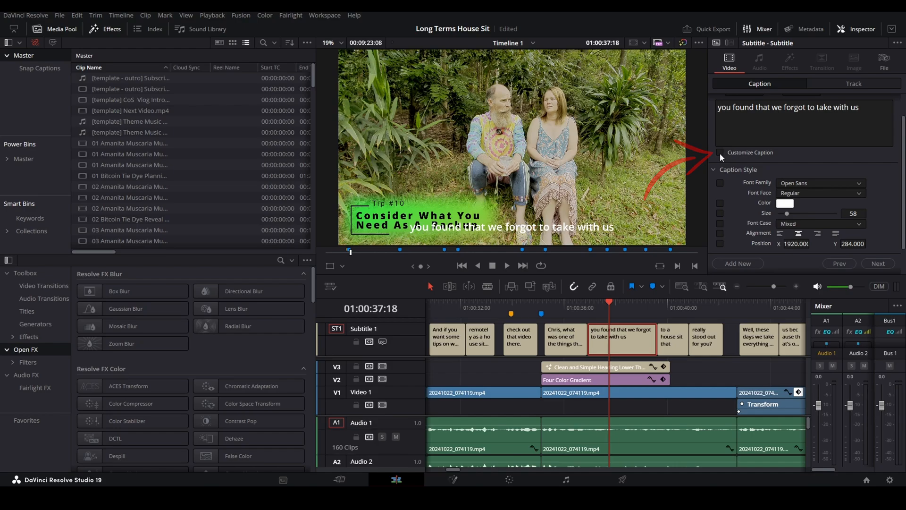
- Enable Customize Caption for the 'you found that we forgot to take with us' subtitle
{"action": "left_click", "coordinate": [720, 152]}
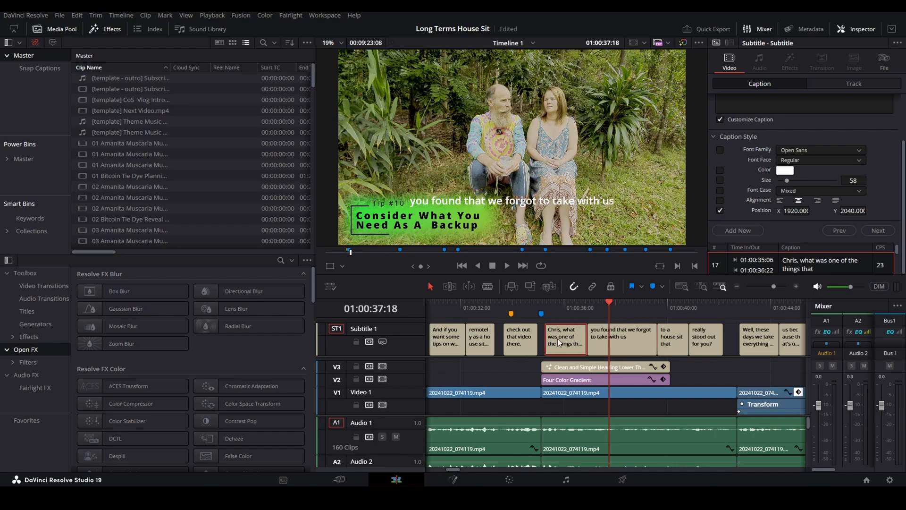
{"action": "mouse_move", "coordinate": [629, 344]}
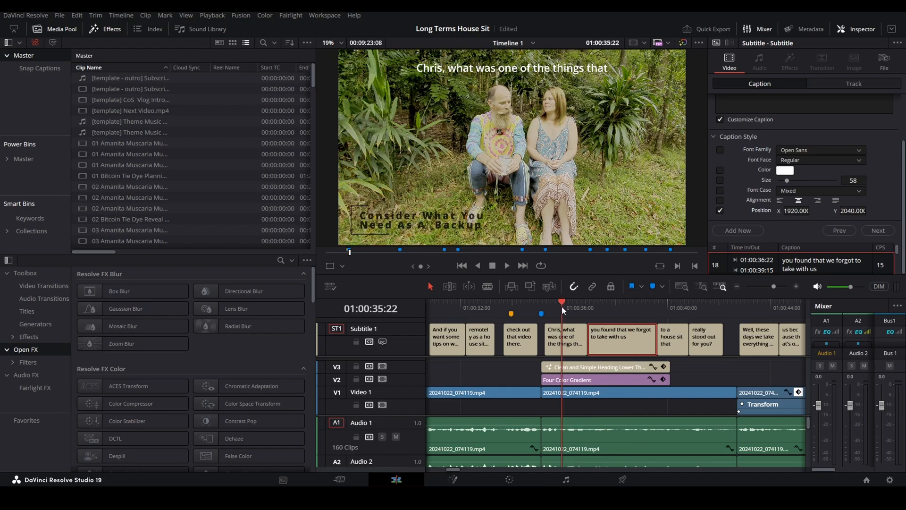
- Scrub the timeline back to preview the 'check out that video there.' caption
{"action": "left_click", "coordinate": [522, 301]}
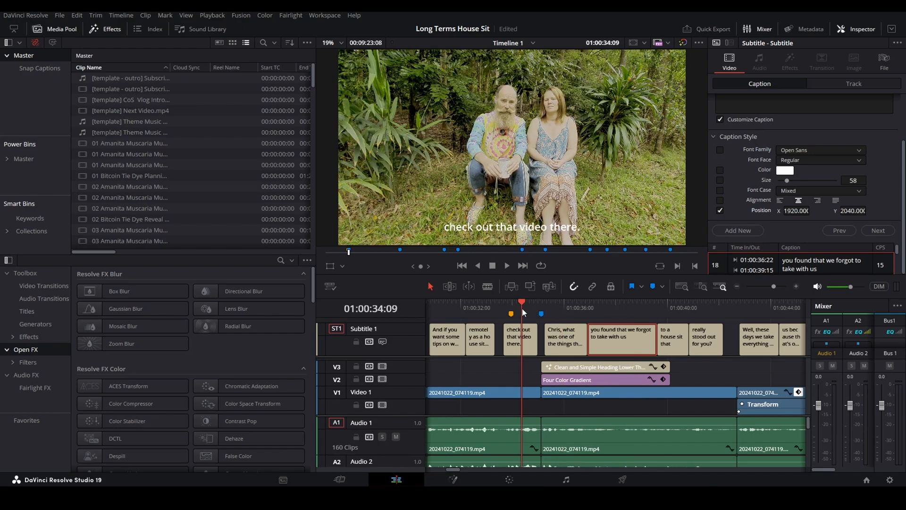
{"action": "mouse_move", "coordinate": [542, 312]}
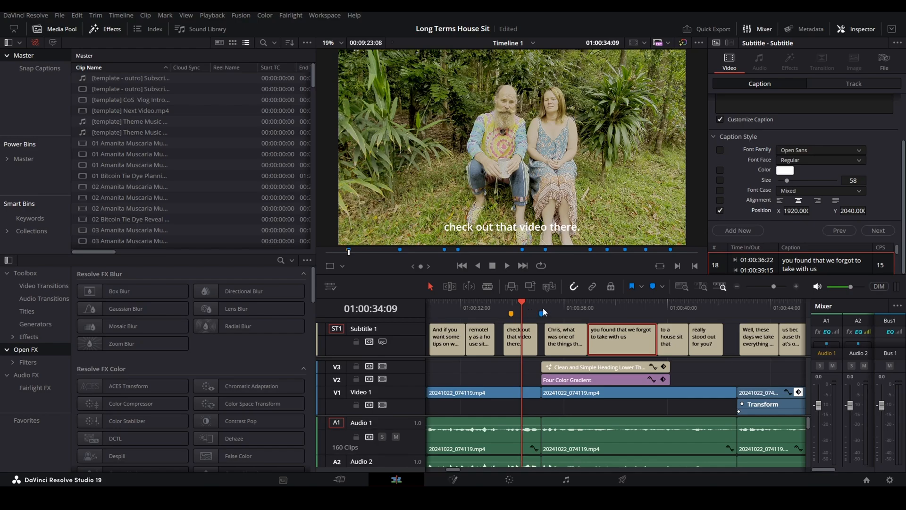
- Jump the playhead to 'to a house sit that' and select that subtitle clip
{"action": "left_click", "coordinate": [679, 303]}
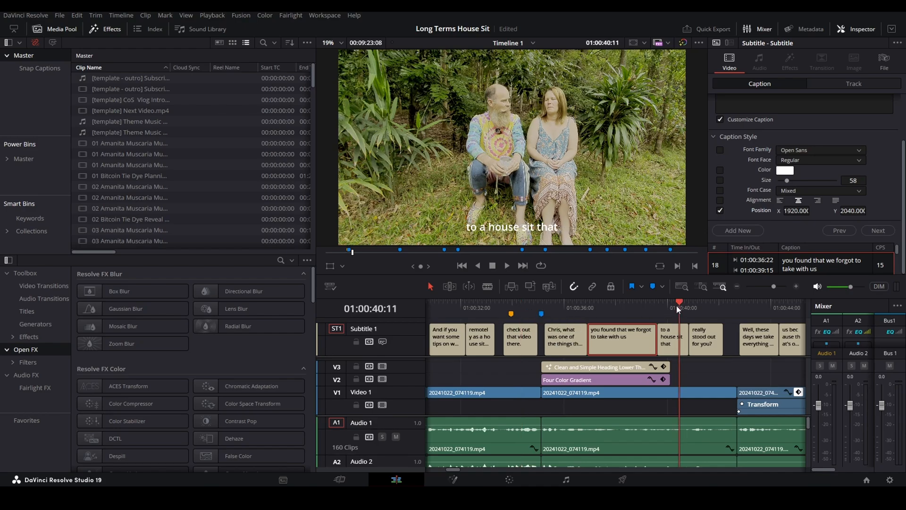
{"action": "left_click", "coordinate": [670, 338]}
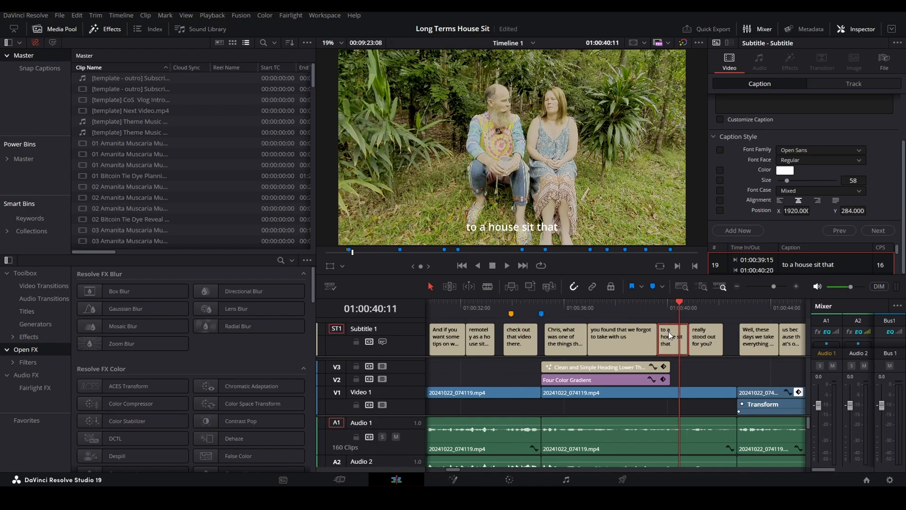